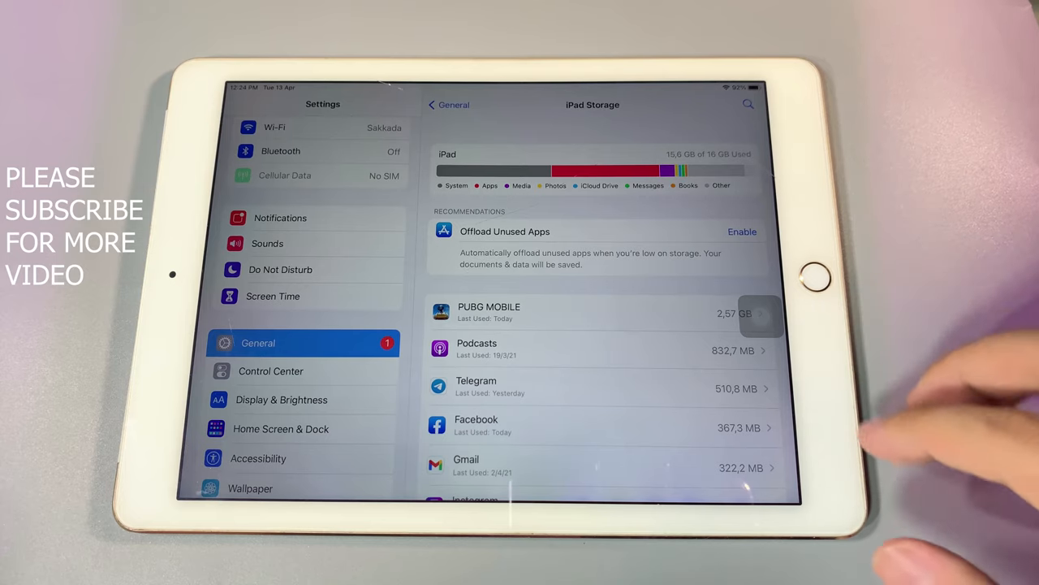
pyautogui.moveTo(893, 504)
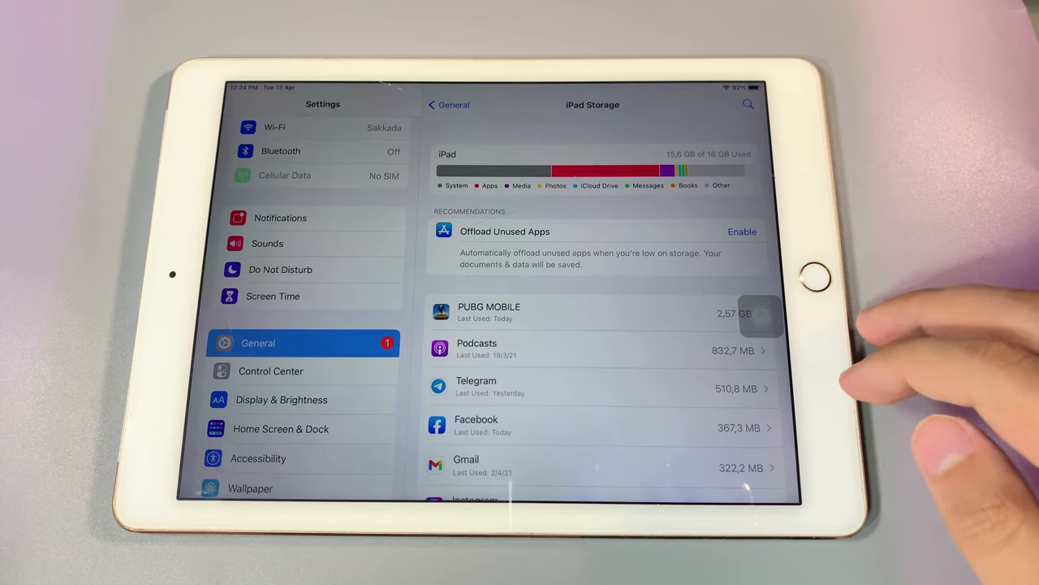
pyautogui.moveTo(812, 276)
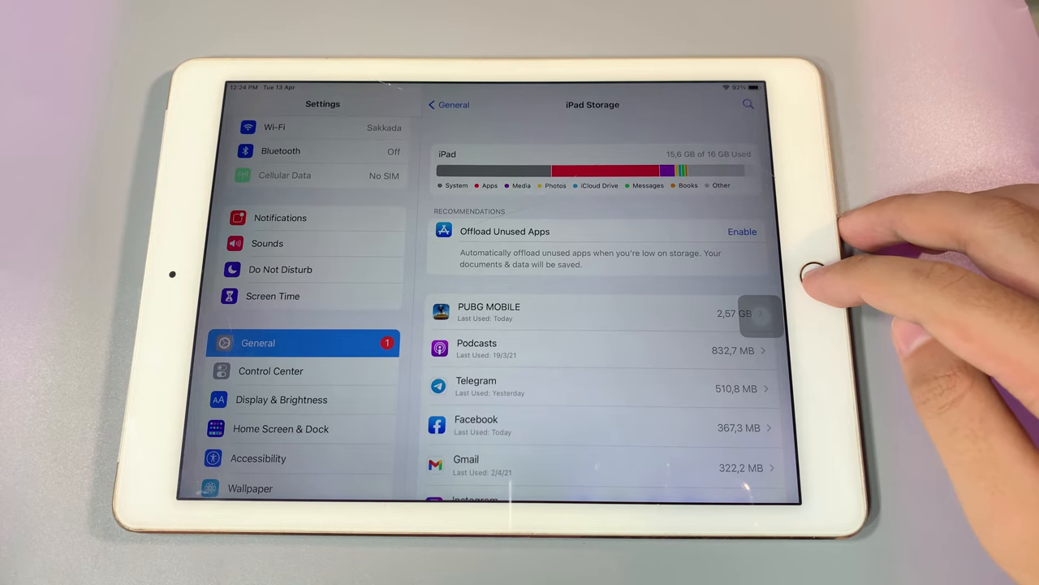
# Step: Return to General settings and reopen the iPad Storage breakdown, browsing the app list
pyautogui.click(448, 104)
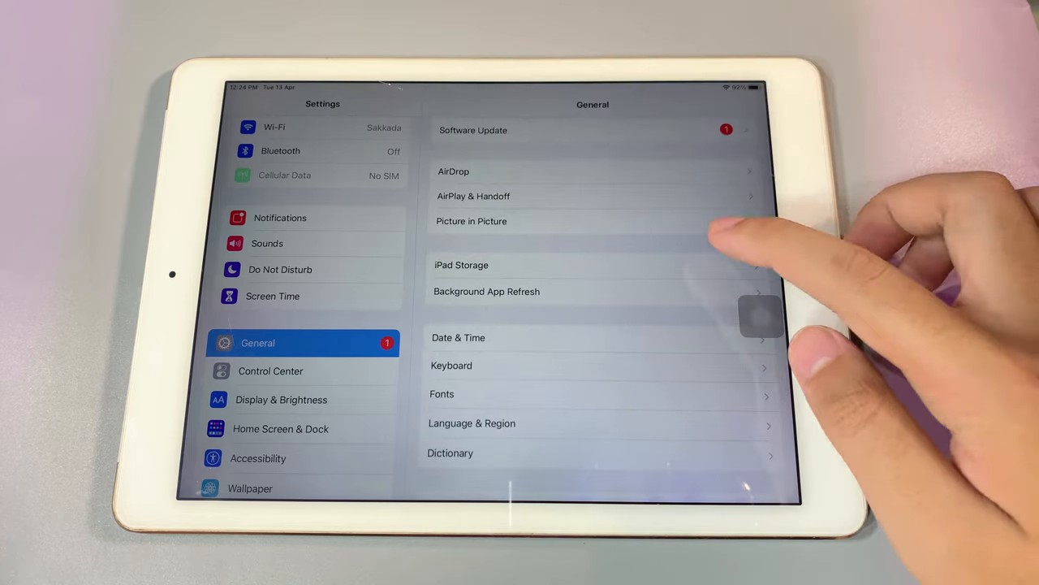
pyautogui.scroll(-3)
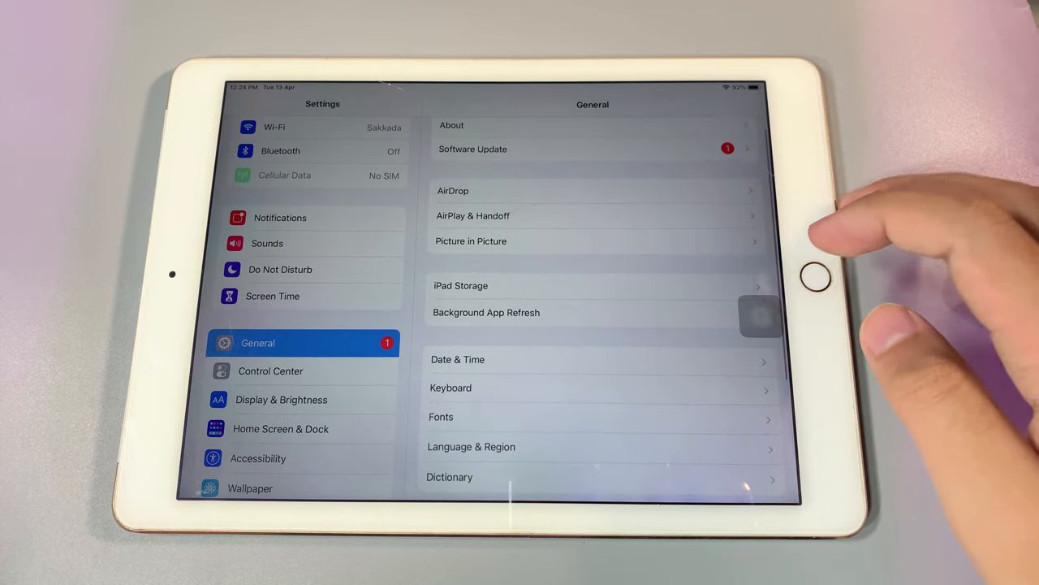
pyautogui.moveTo(853, 243)
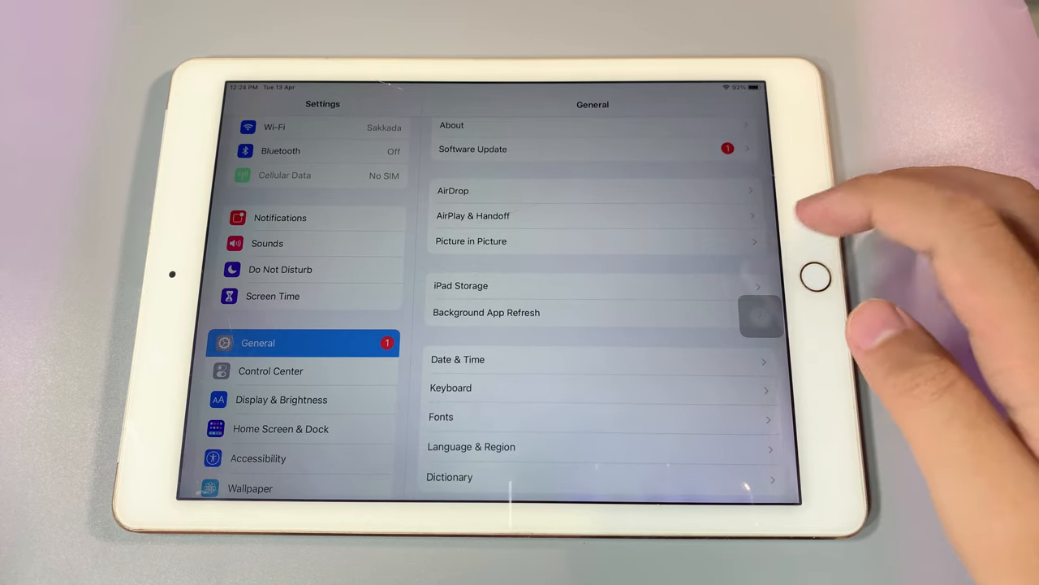
pyautogui.click(462, 285)
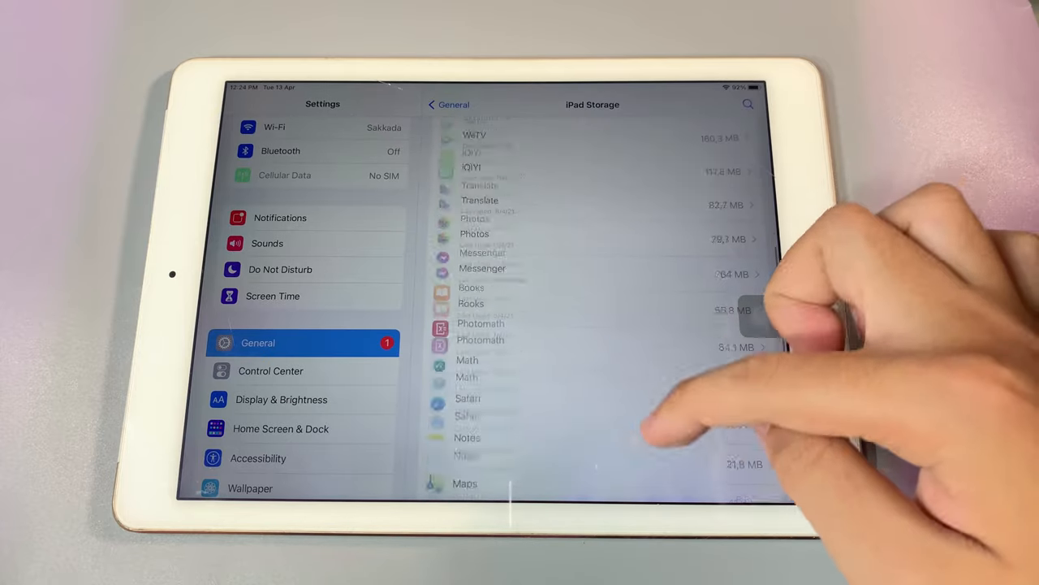
pyautogui.scroll(-3)
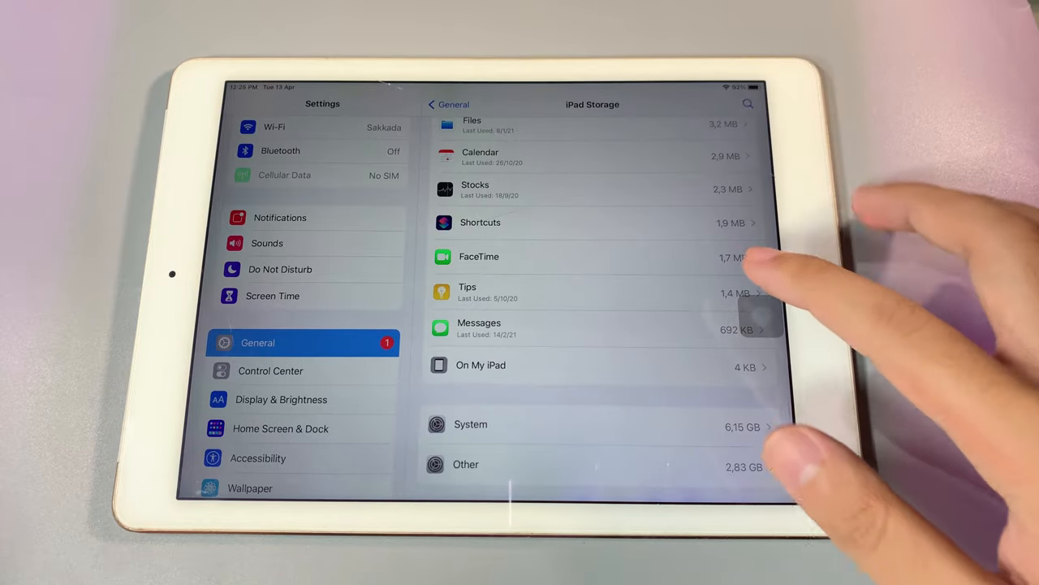
pyautogui.scroll(-3)
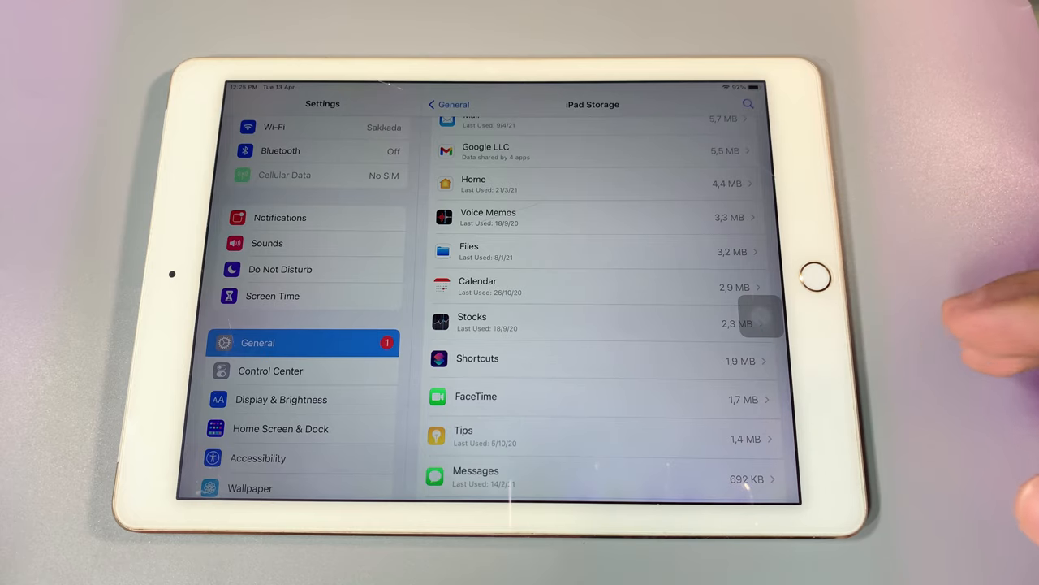
pyautogui.moveTo(934, 365)
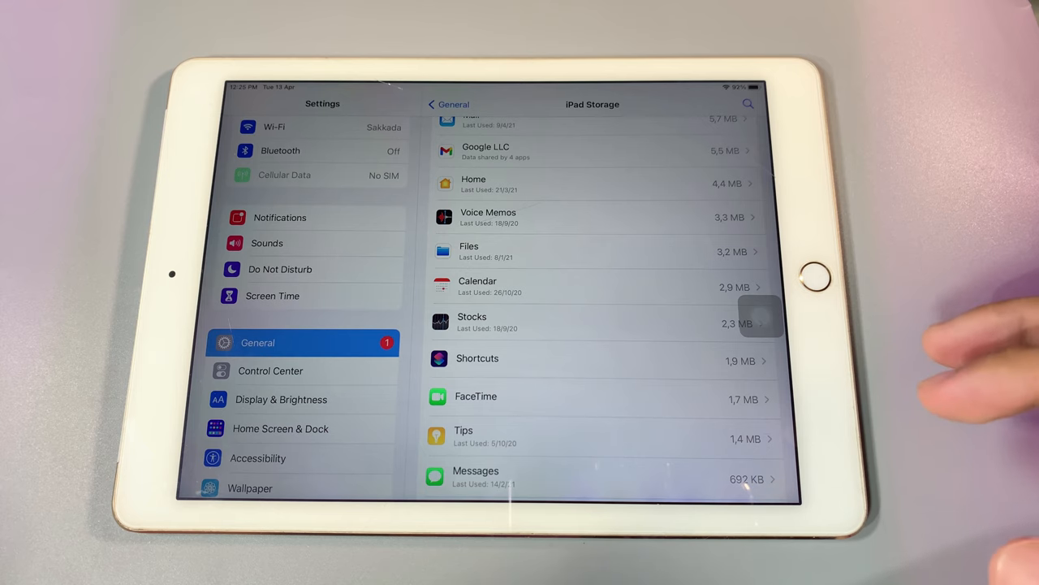
pyautogui.scroll(-3)
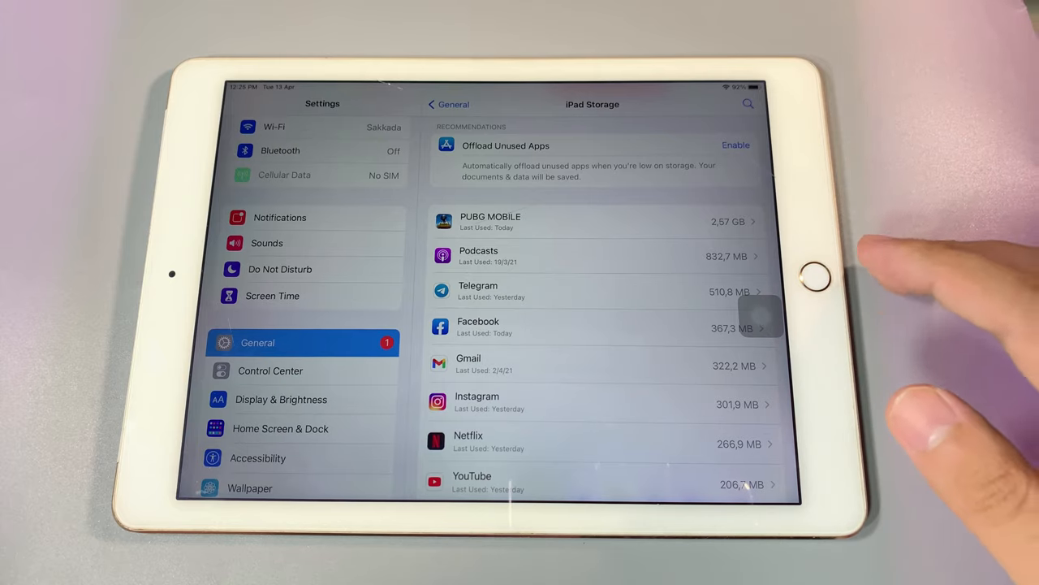
pyautogui.moveTo(934, 390)
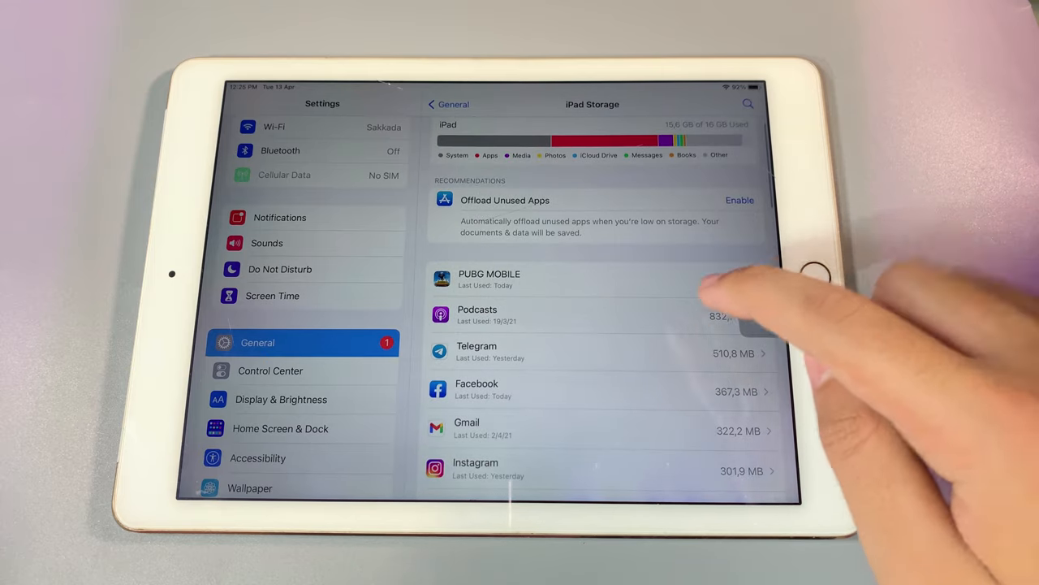
# Step: Review the Podcasts storage details and the Other System Data breakdown, returning to the list
pyautogui.click(489, 315)
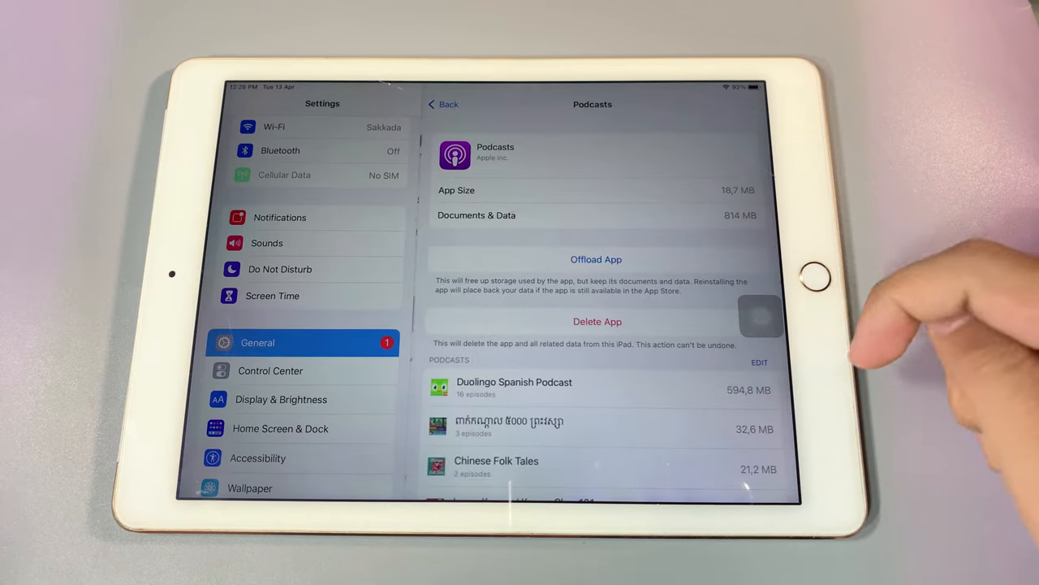
pyautogui.scroll(-3)
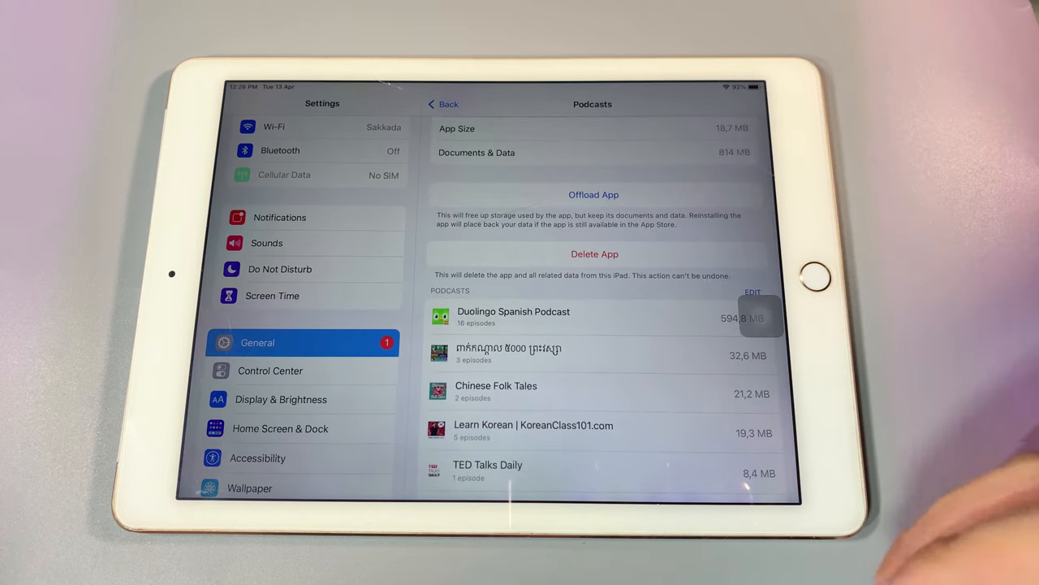
pyautogui.click(750, 293)
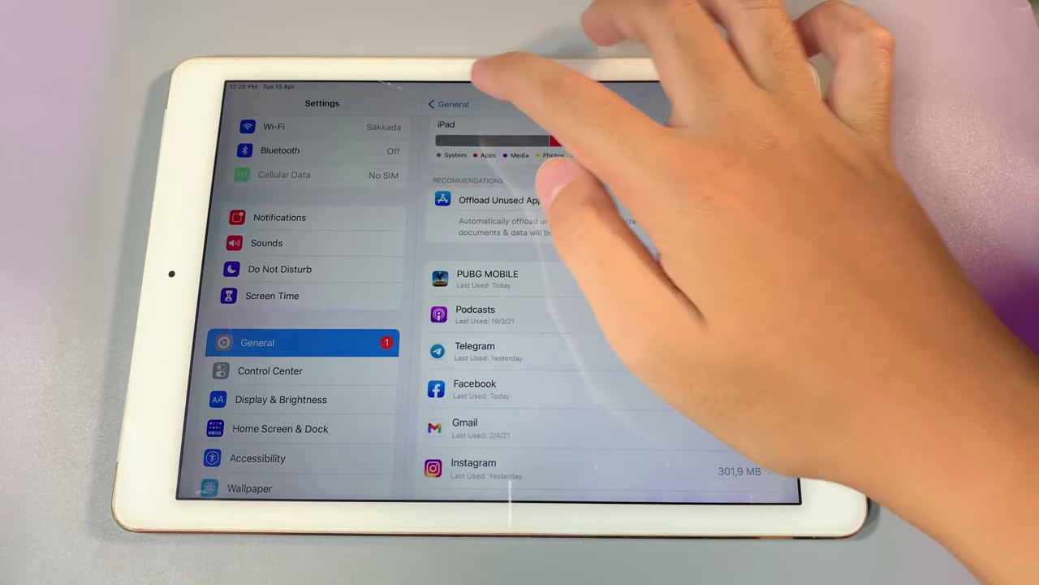
pyautogui.scroll(-3)
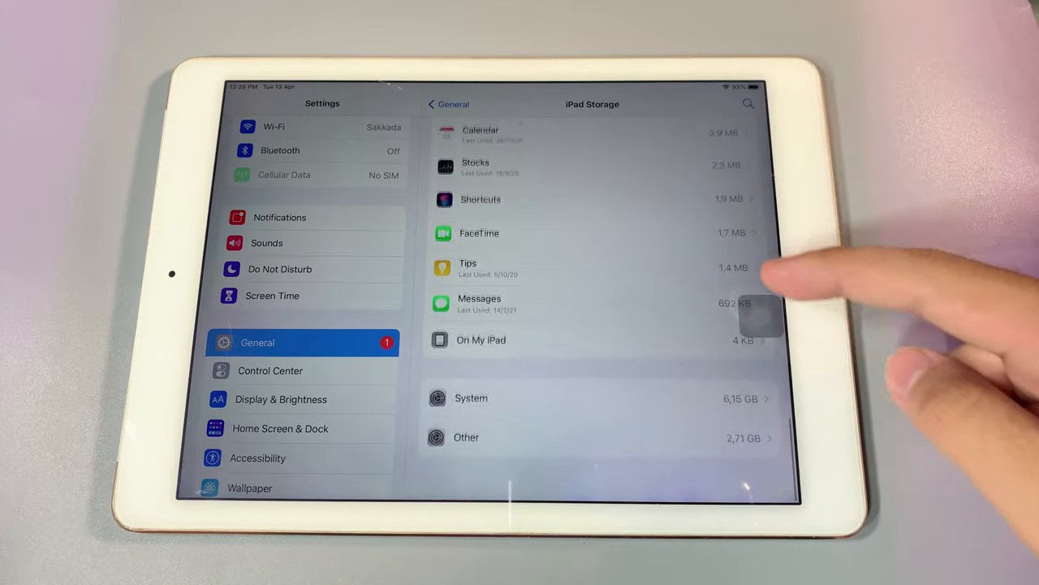
pyautogui.scroll(-3)
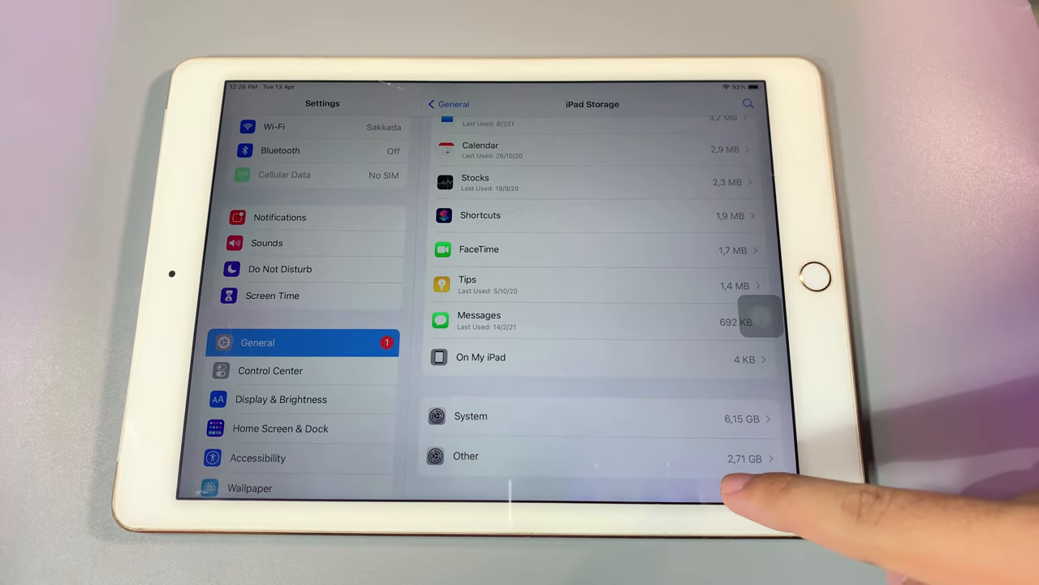
pyautogui.click(464, 455)
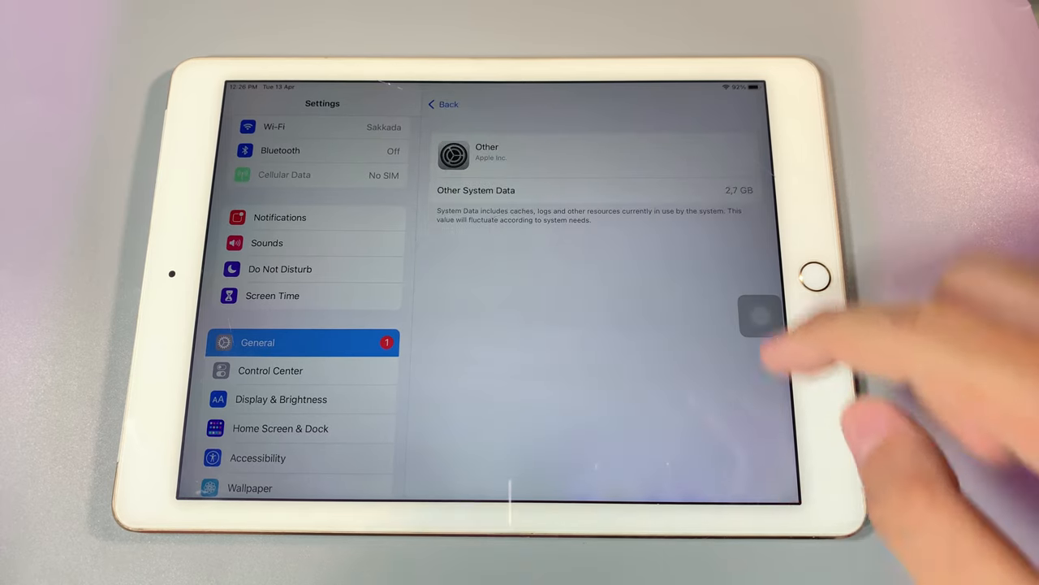
pyautogui.click(445, 104)
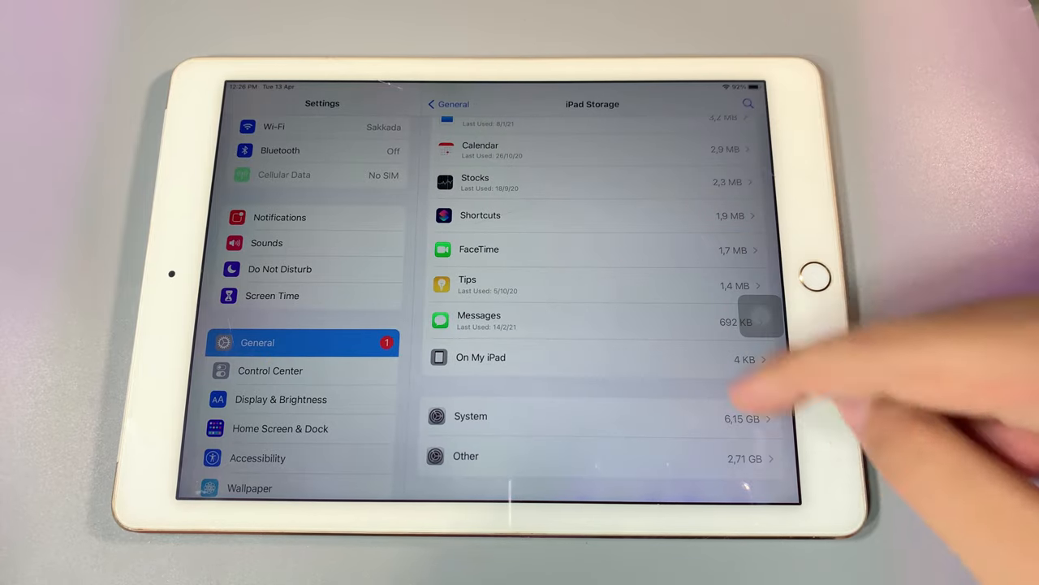
# Step: Locate Safari's Website Data list and remove all stored website data
pyautogui.scroll(-3)
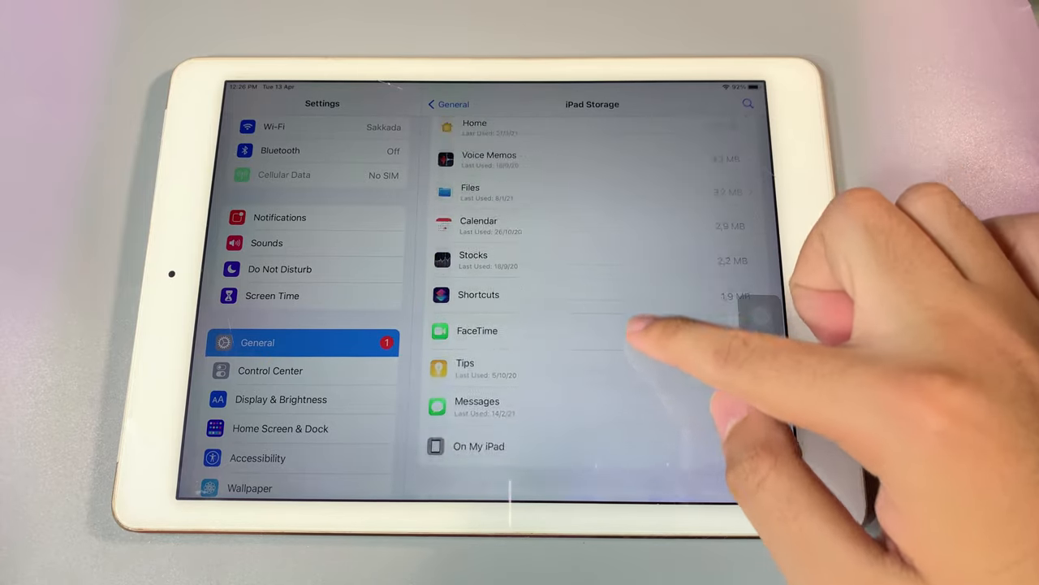
pyautogui.scroll(-3)
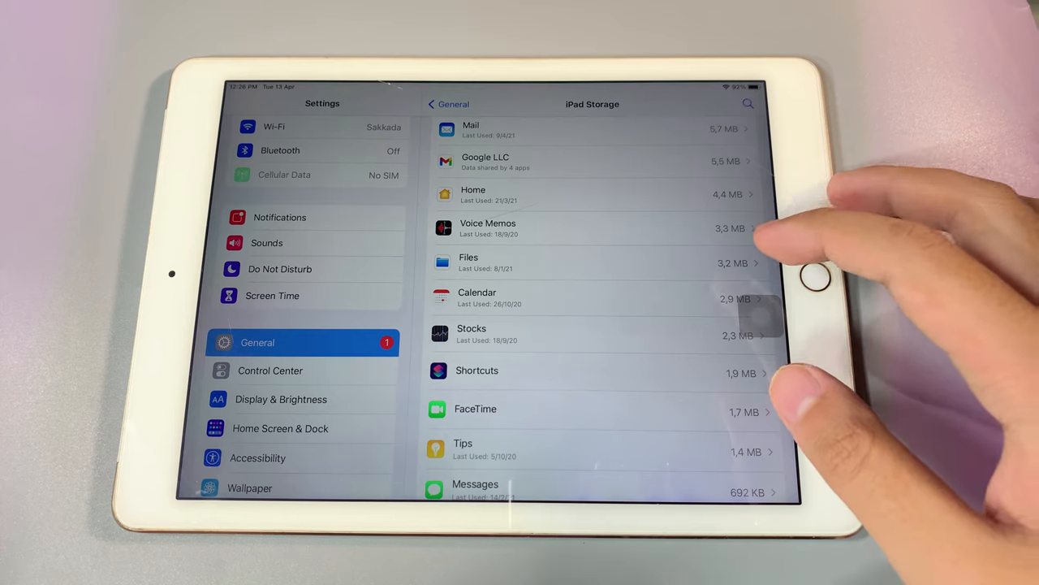
pyautogui.scroll(-3)
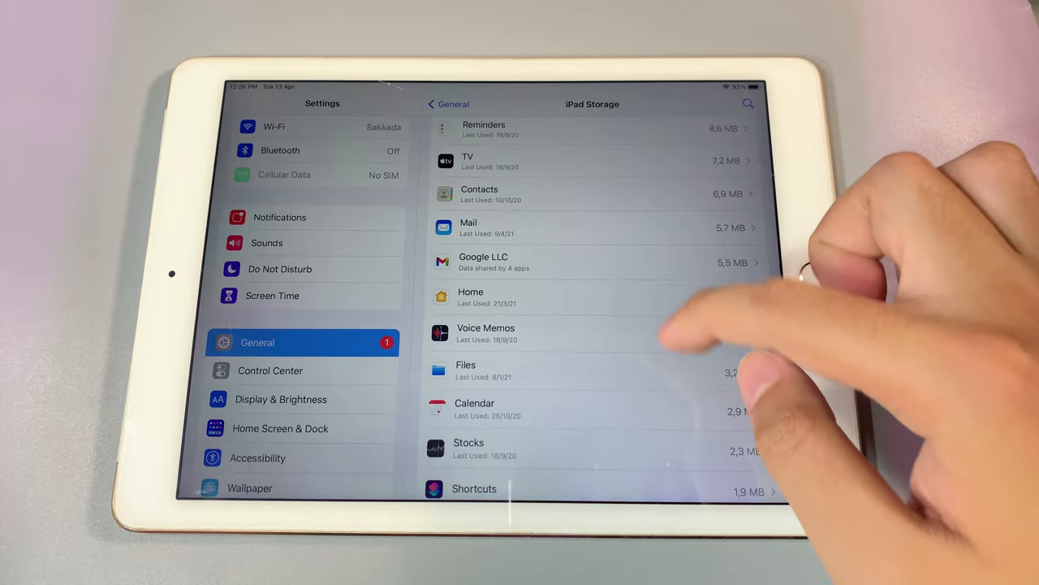
pyautogui.scroll(-3)
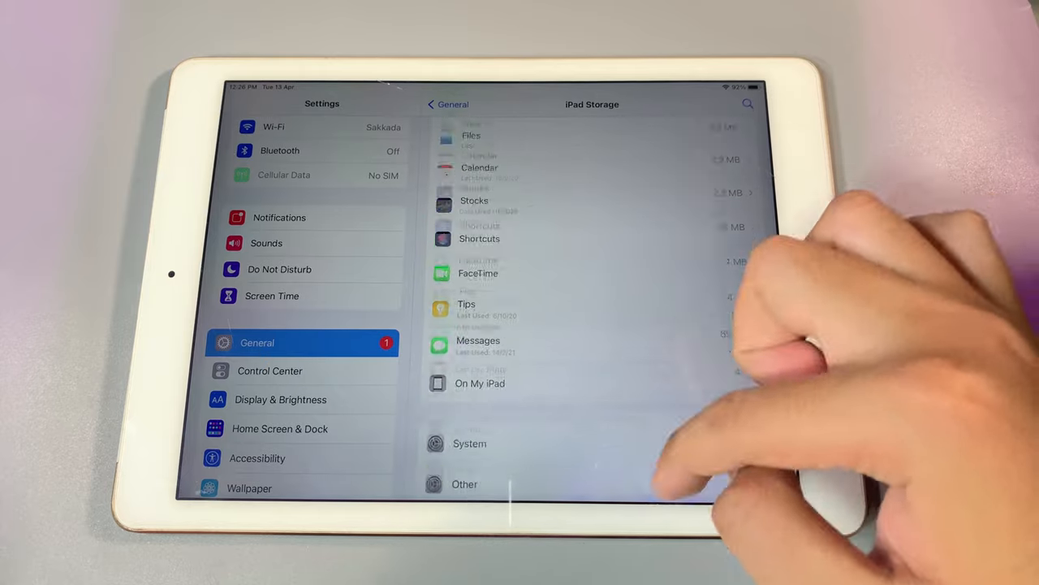
pyautogui.scroll(3)
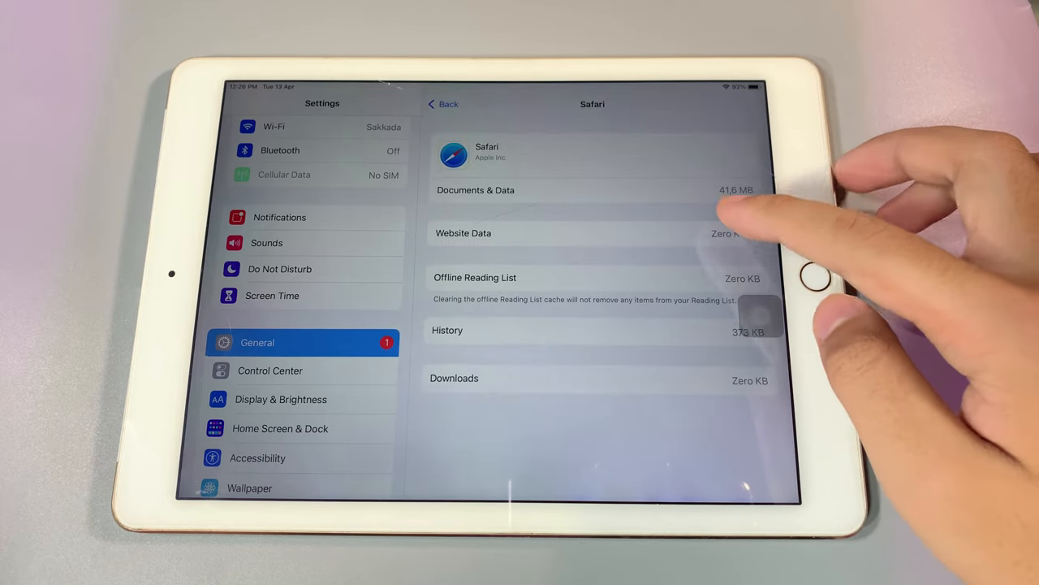
pyautogui.click(568, 234)
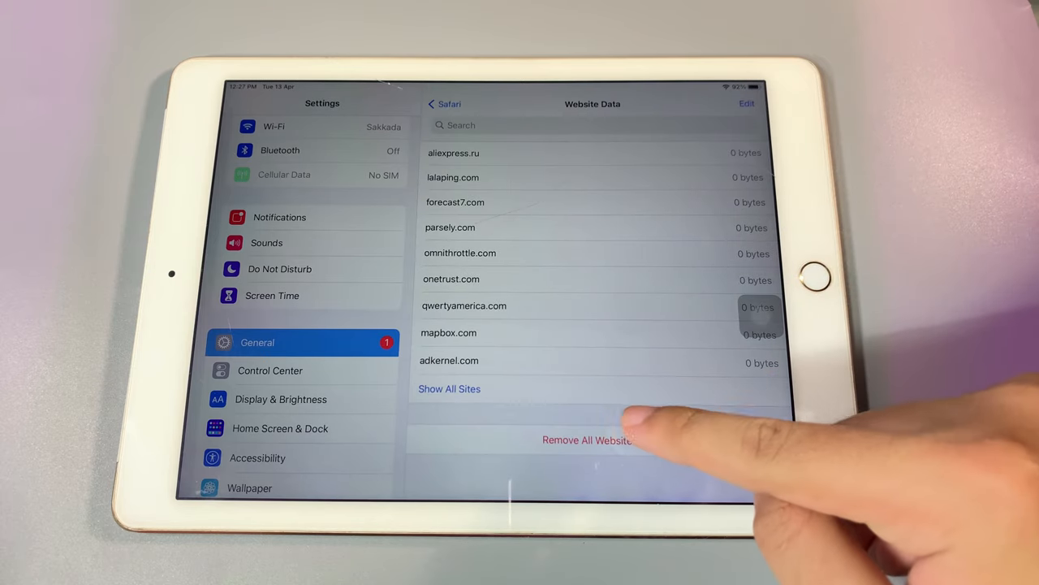
pyautogui.click(598, 439)
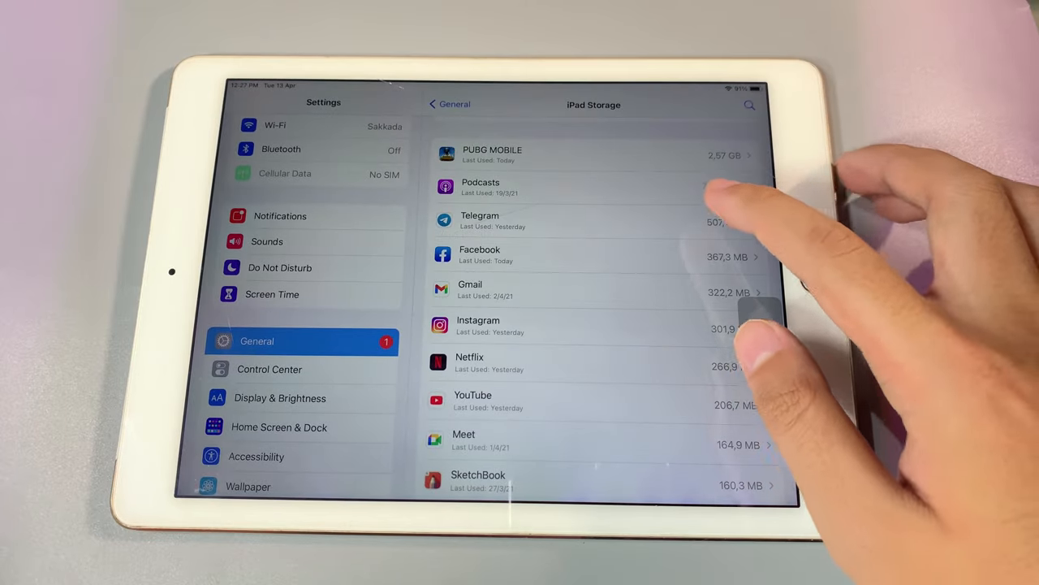
# Step: View Telegram's storage (77.9 MB app, 429.2 MB documents), start Delete App and cancel the alert
pyautogui.scroll(-3)
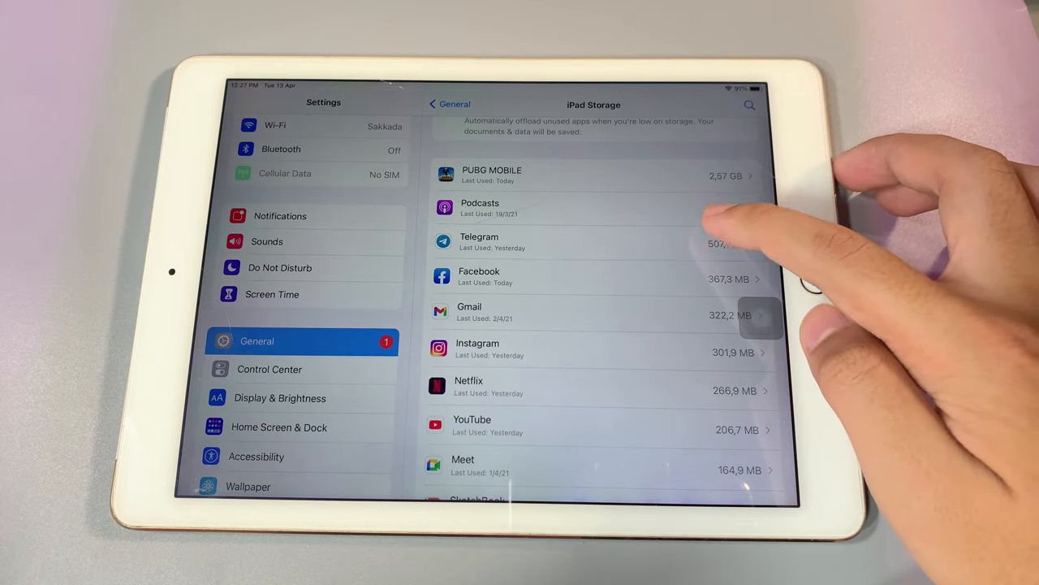
pyautogui.click(568, 242)
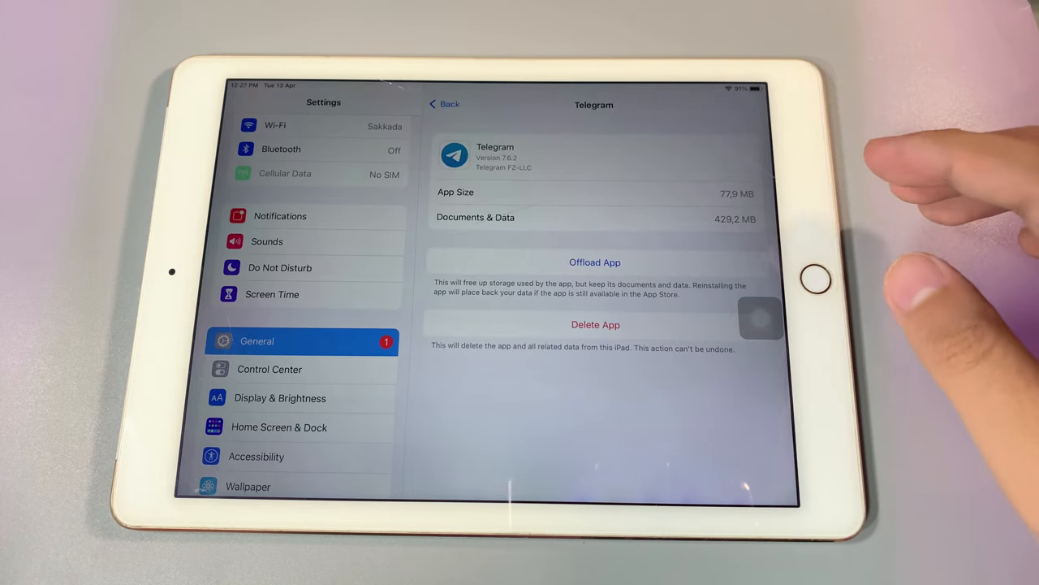
pyautogui.moveTo(853, 390)
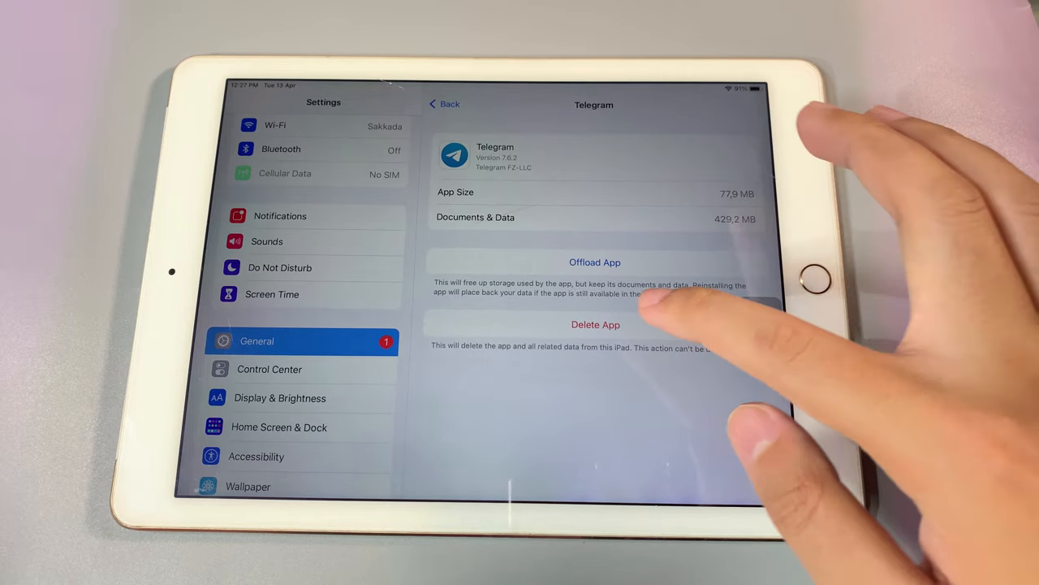
pyautogui.click(594, 325)
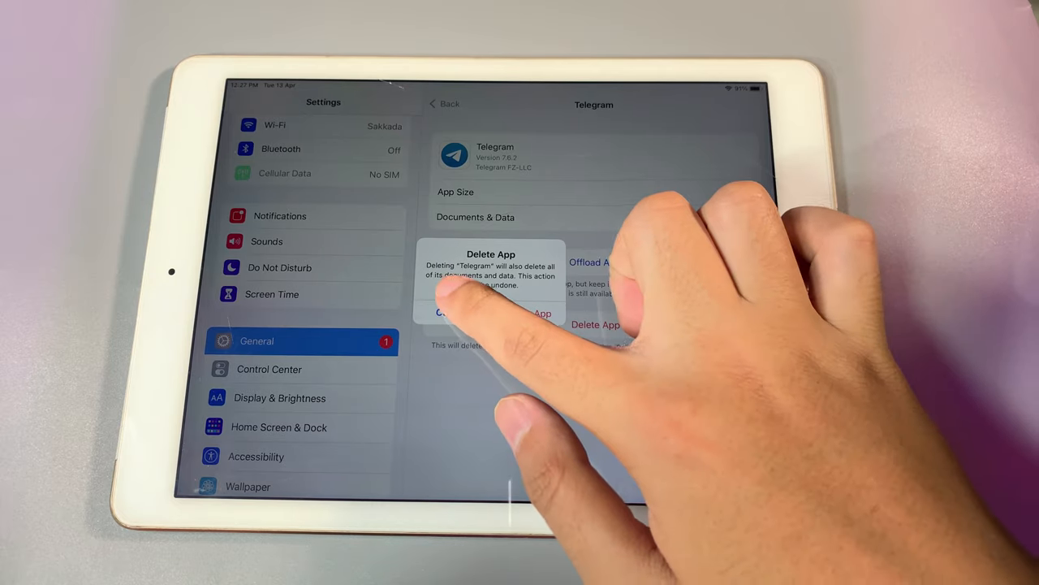
pyautogui.click(468, 313)
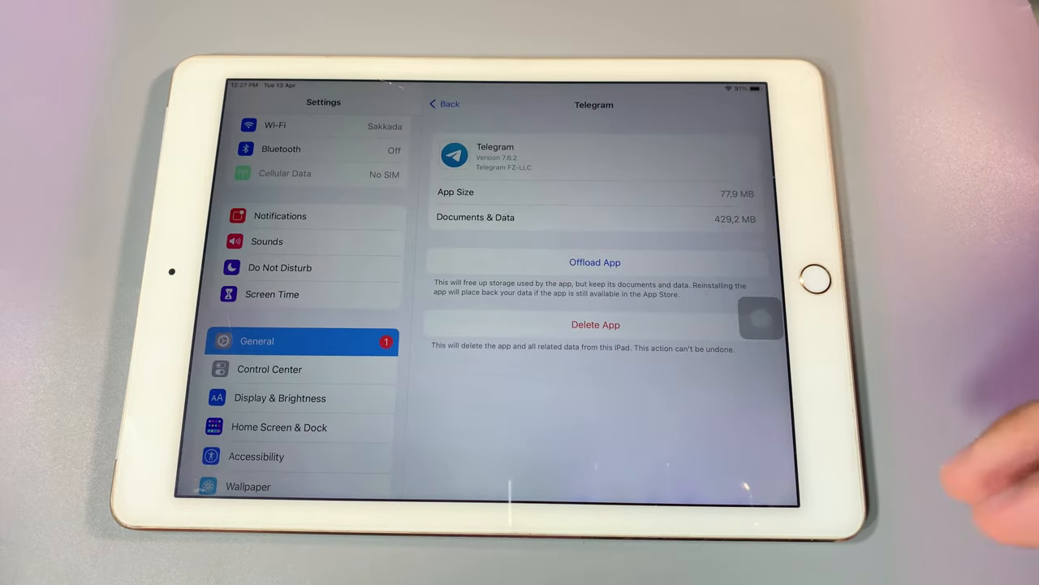
pyautogui.moveTo(815, 280)
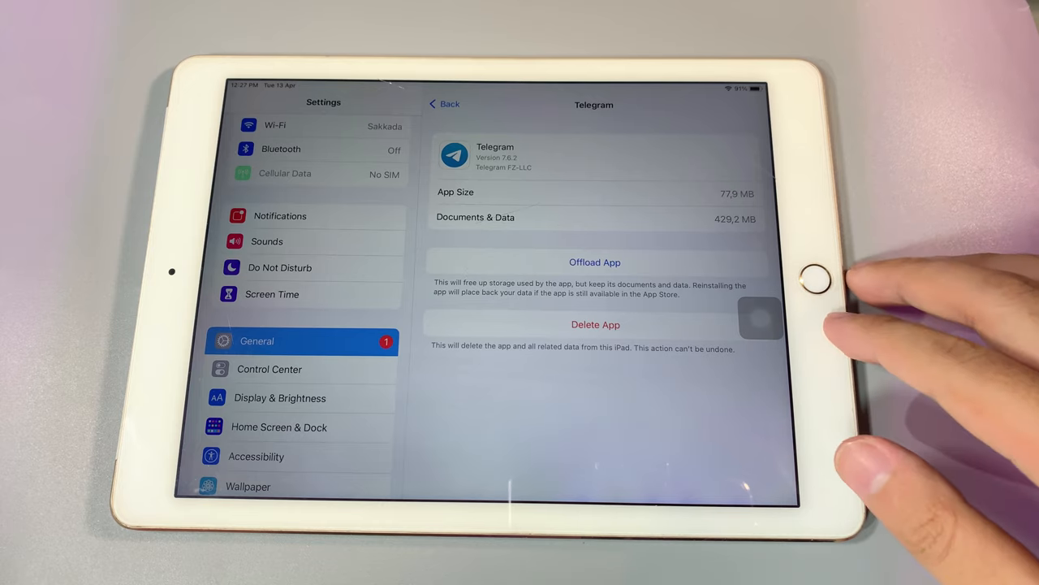